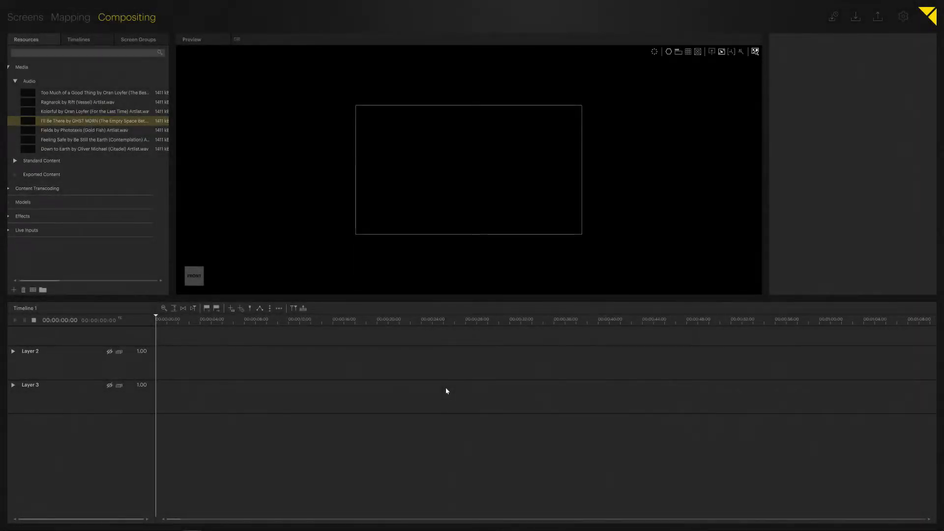
pyautogui.moveTo(443, 399)
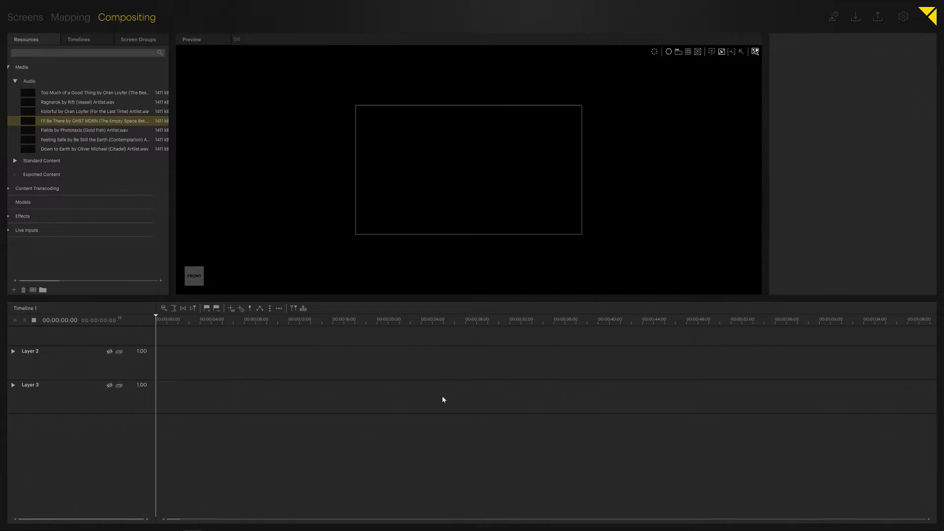
pyautogui.moveTo(441, 394)
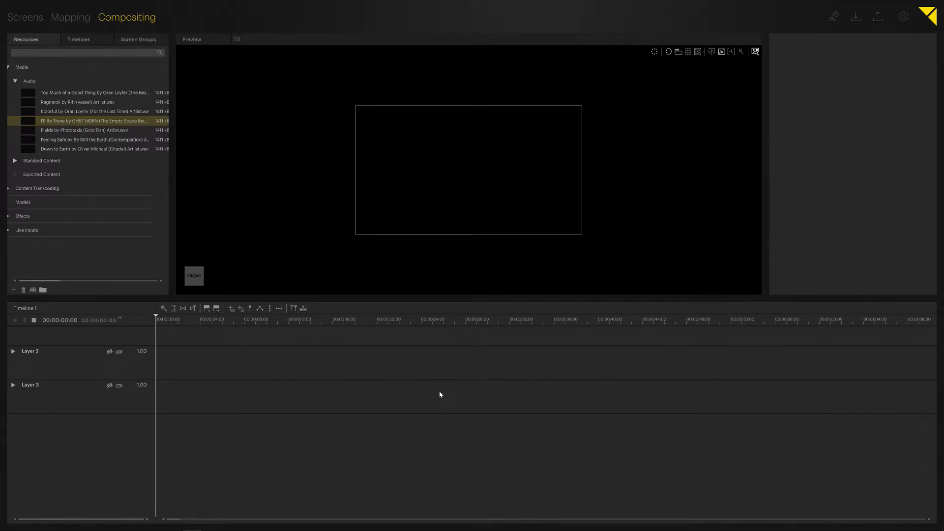
pyautogui.moveTo(264, 358)
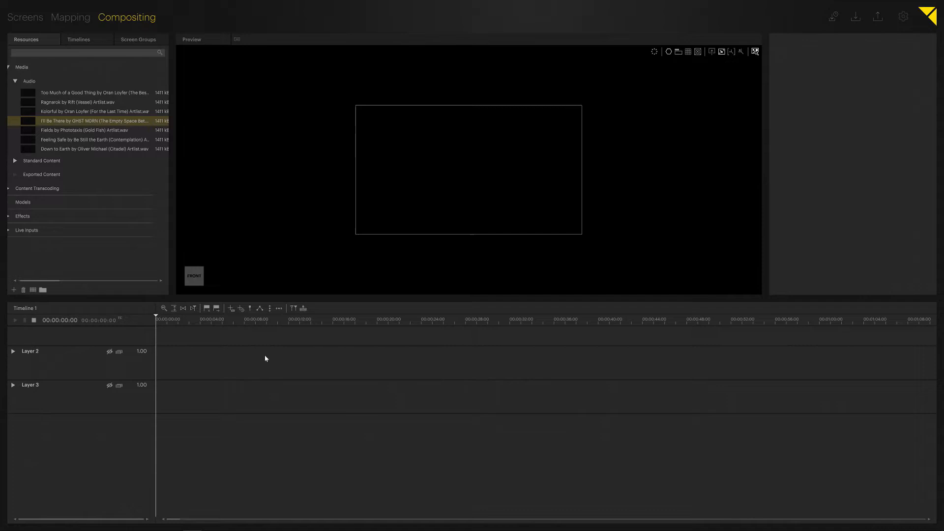
pyautogui.moveTo(76, 120)
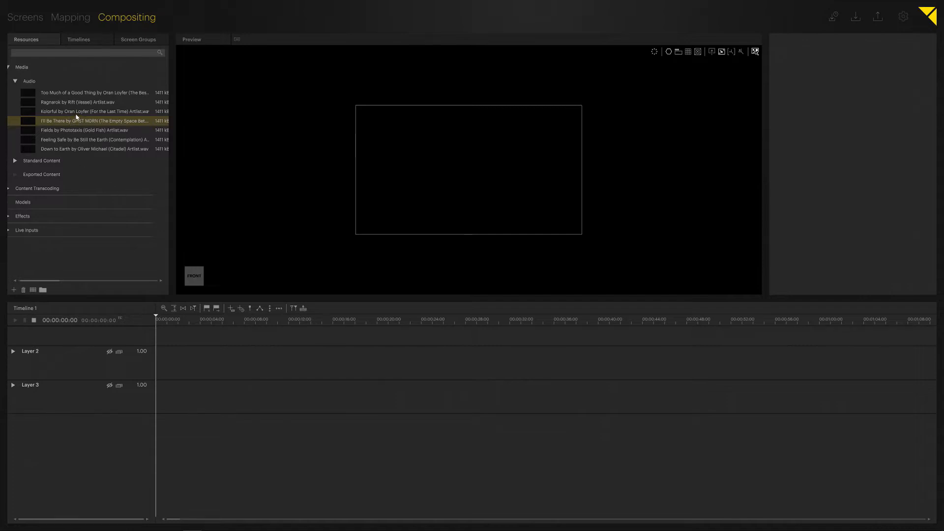
# Select the Kolorful .wav in Resources to show its 44 kHz sample rate and two channels
pyautogui.click(94, 111)
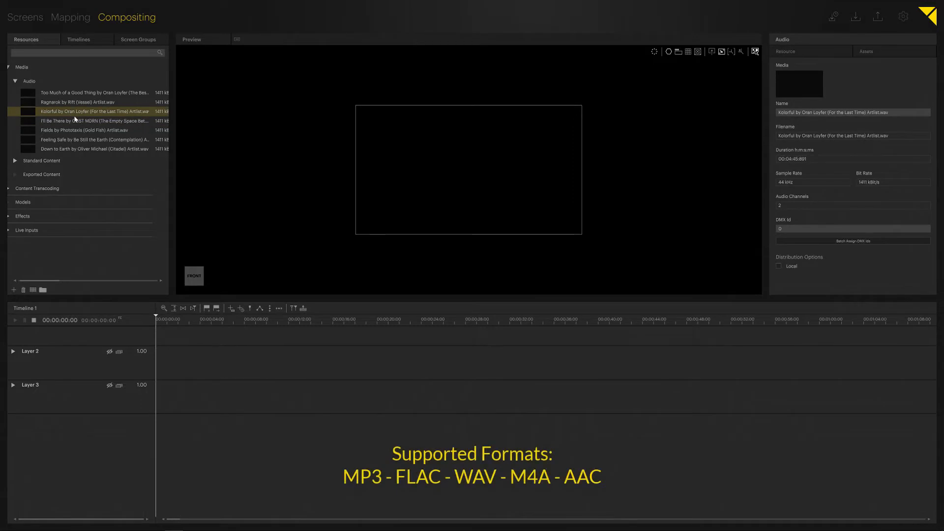
pyautogui.moveTo(543, 150)
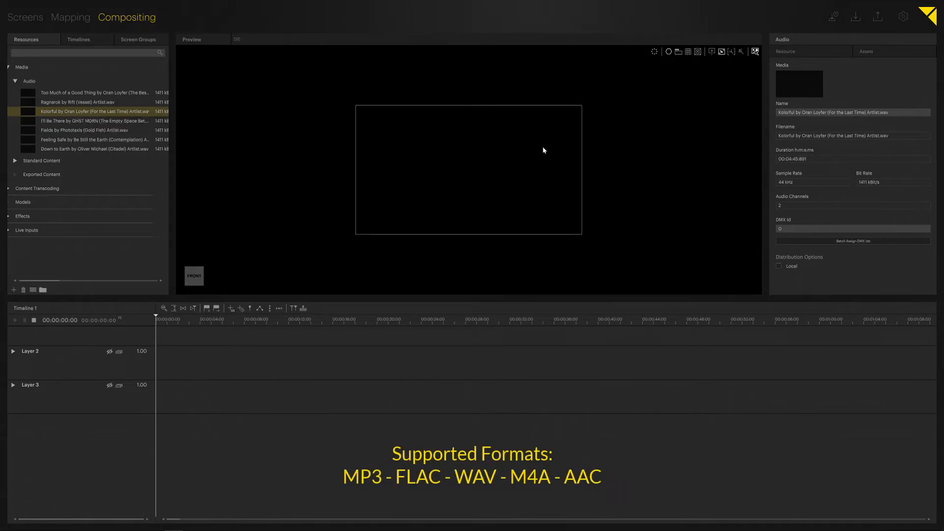
pyautogui.moveTo(763, 125)
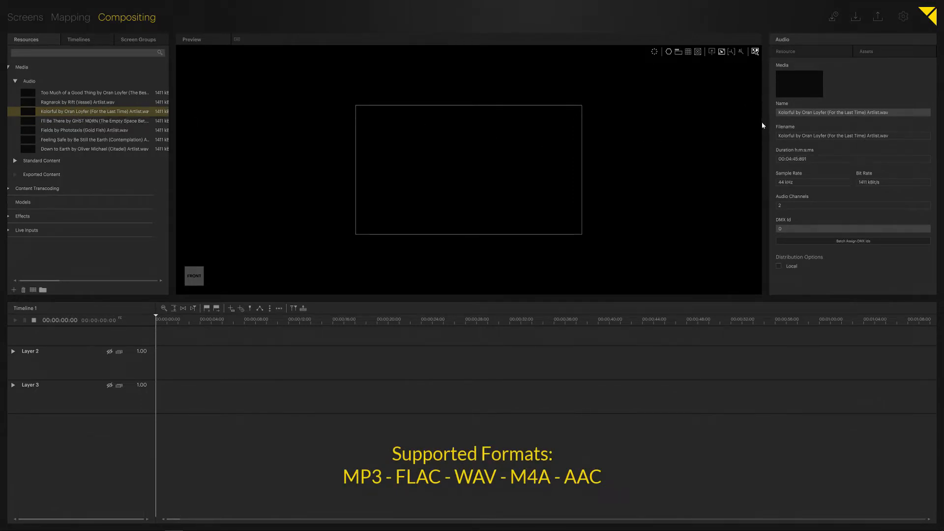
pyautogui.moveTo(892, 193)
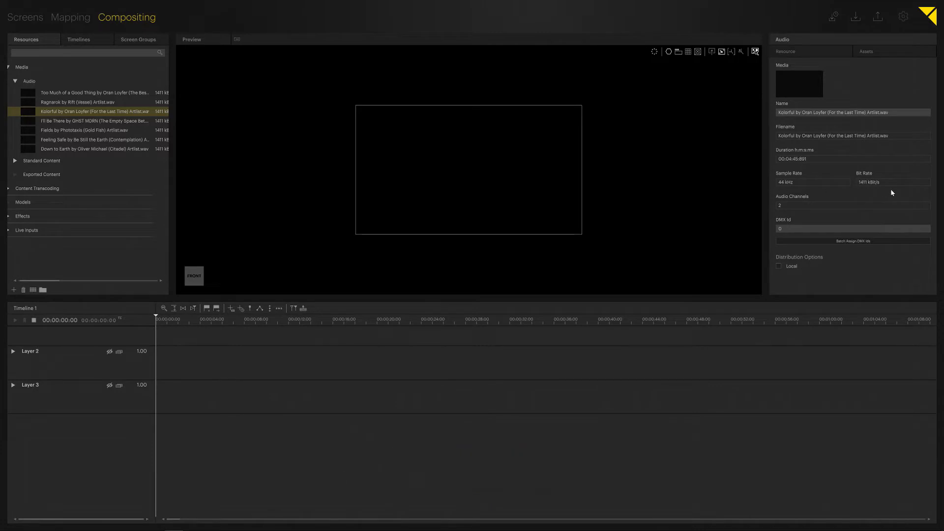
pyautogui.moveTo(776, 170)
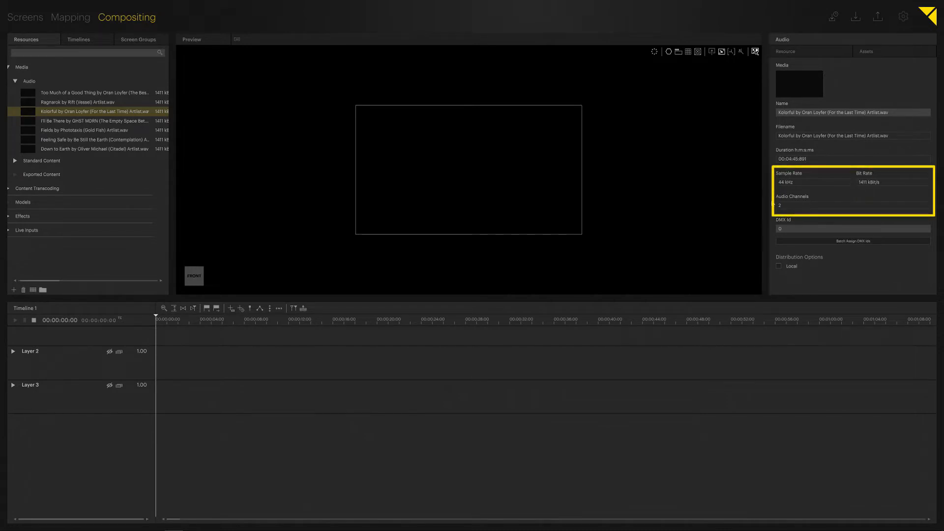
pyautogui.moveTo(772, 203)
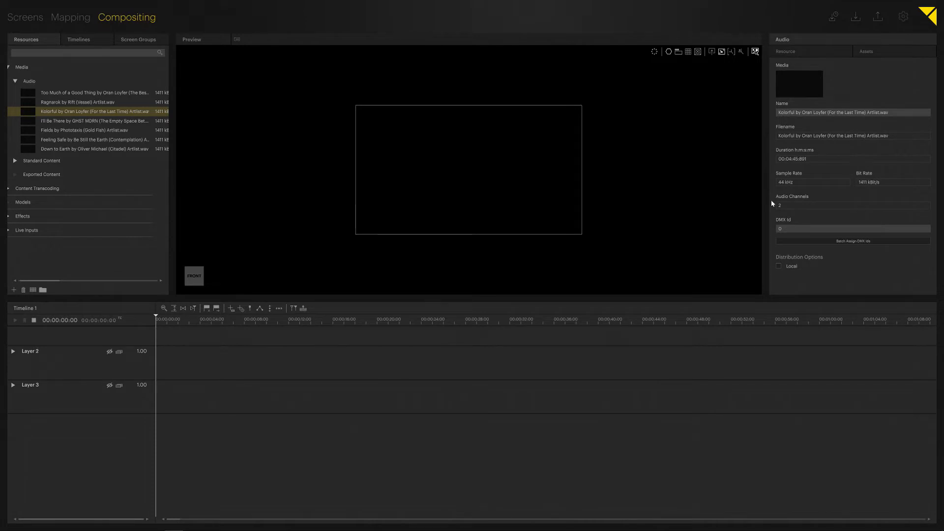
pyautogui.moveTo(767, 200)
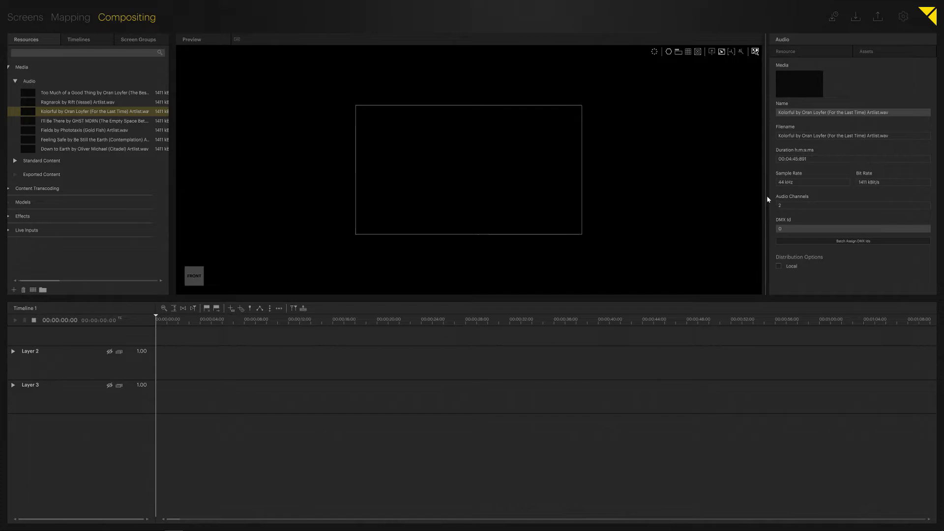
pyautogui.moveTo(56, 130)
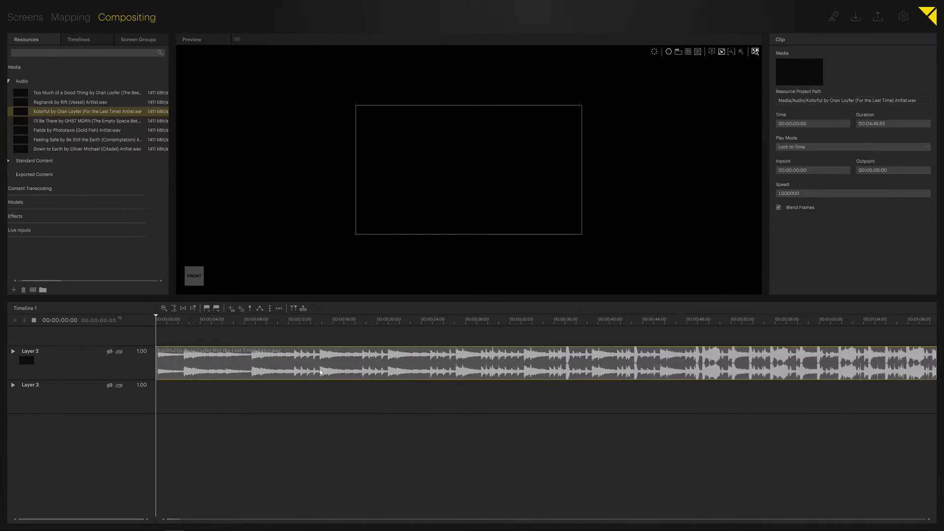
# Put the Fields track on Layer 3 and begin volume keys on the Kolorful clip
pyautogui.click(79, 129)
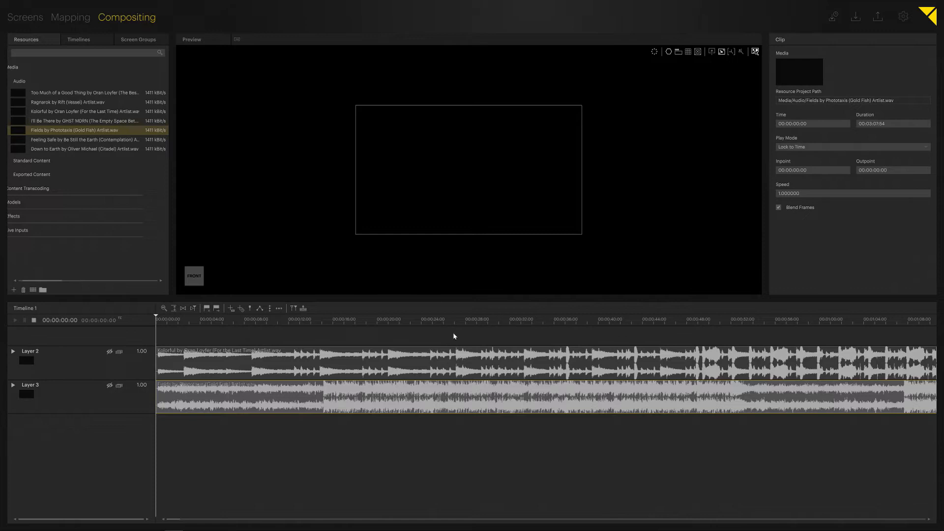
pyautogui.moveTo(230, 348)
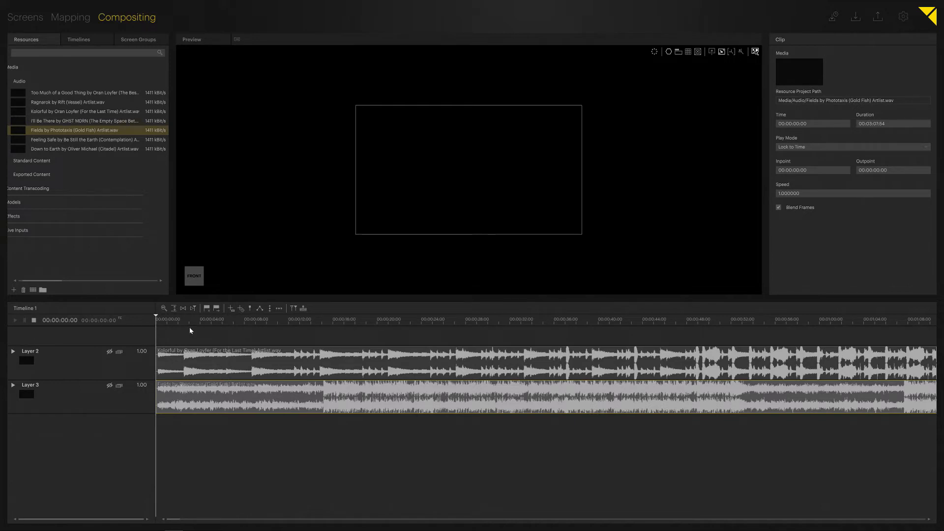
pyautogui.click(211, 362)
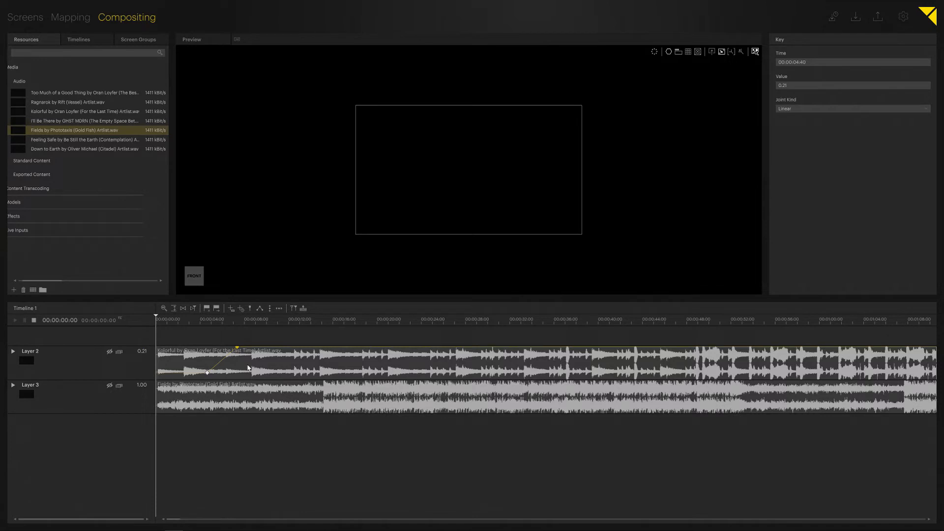
pyautogui.moveTo(143, 366)
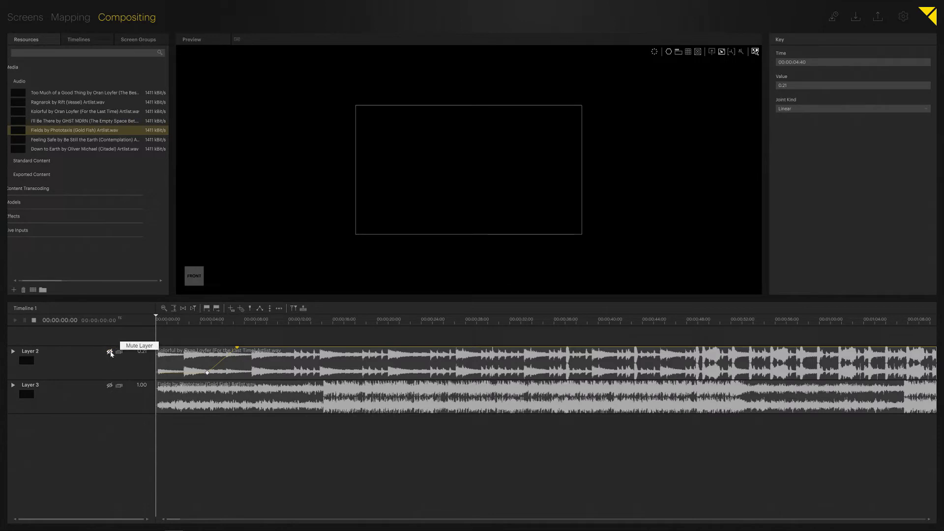
pyautogui.moveTo(119, 353)
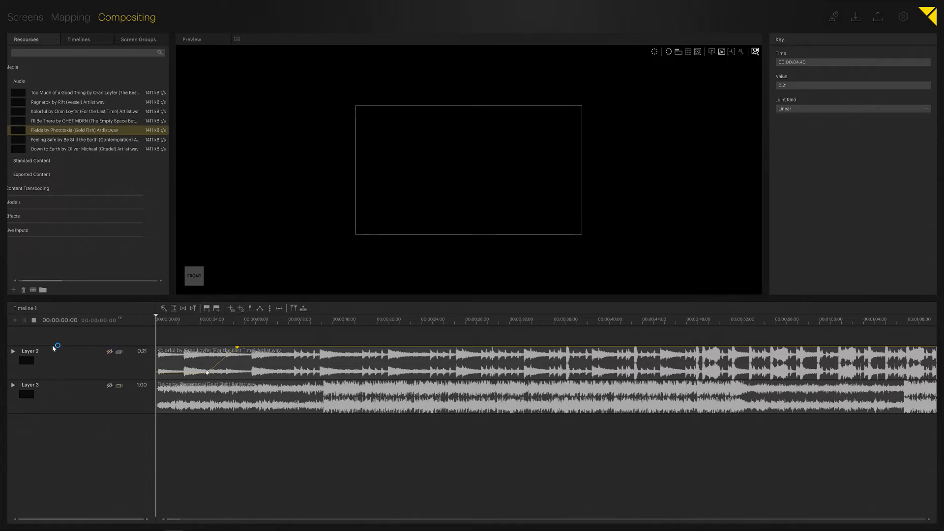
# Check Layer 2's audio base channel 1, then set Layer 3's audio base channel to 3
pyautogui.click(29, 351)
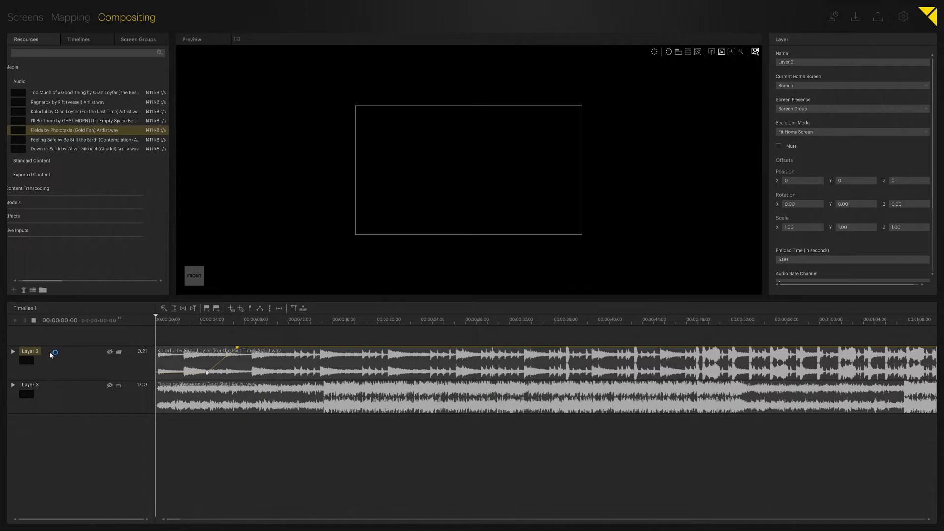
pyautogui.scroll(-3)
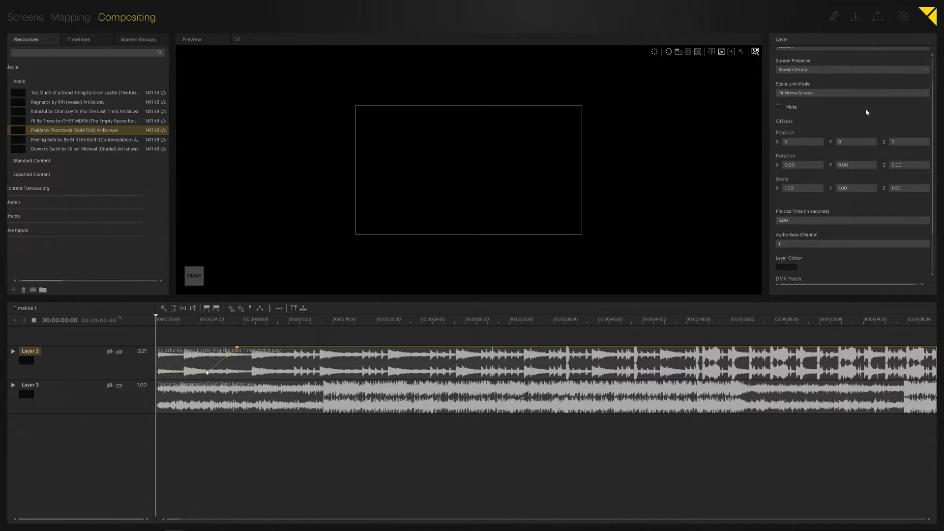
pyautogui.scroll(-3)
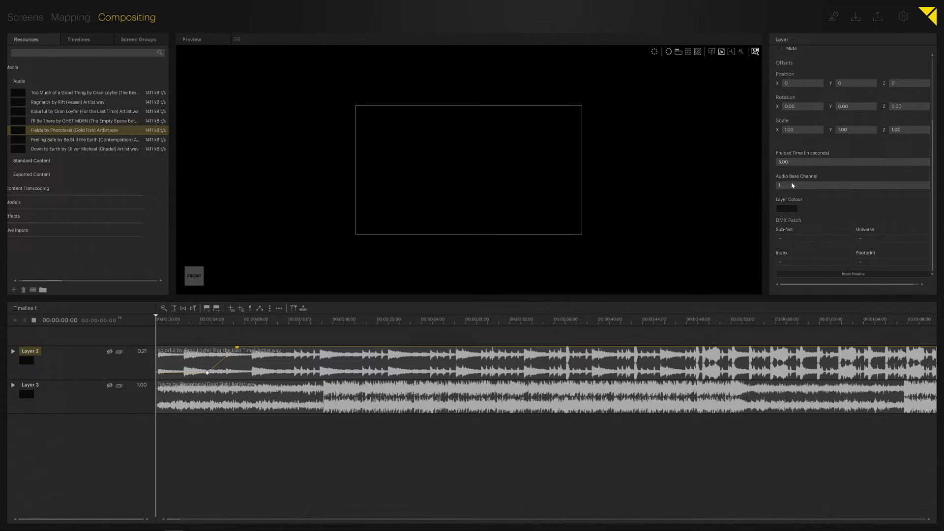
pyautogui.moveTo(795, 188)
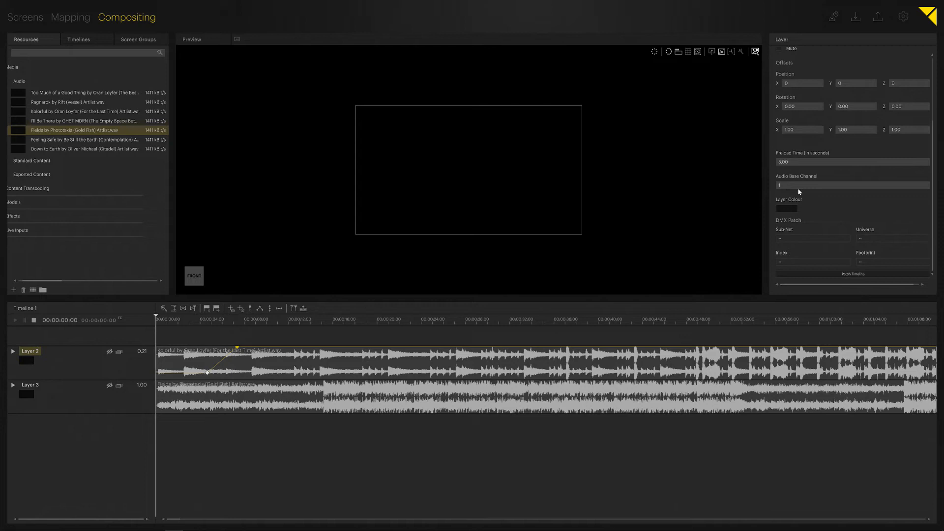
pyautogui.moveTo(790, 193)
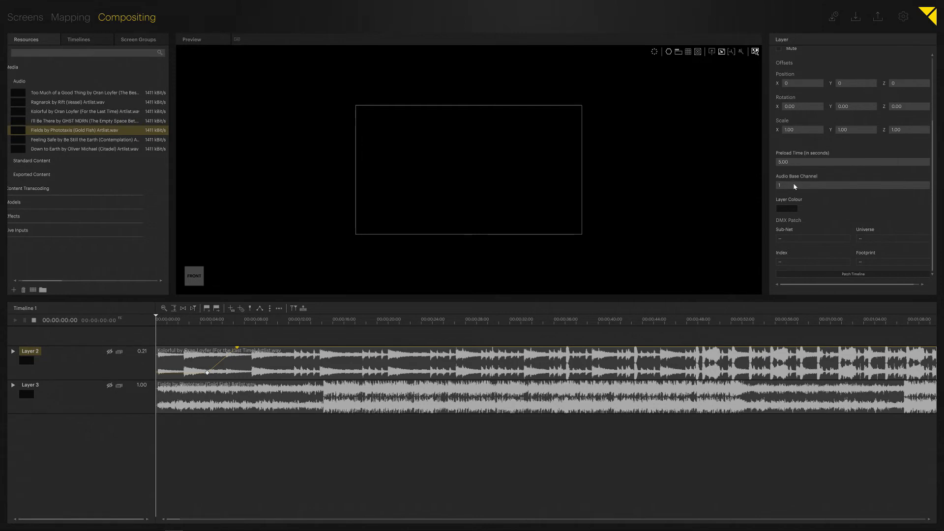
pyautogui.moveTo(761, 198)
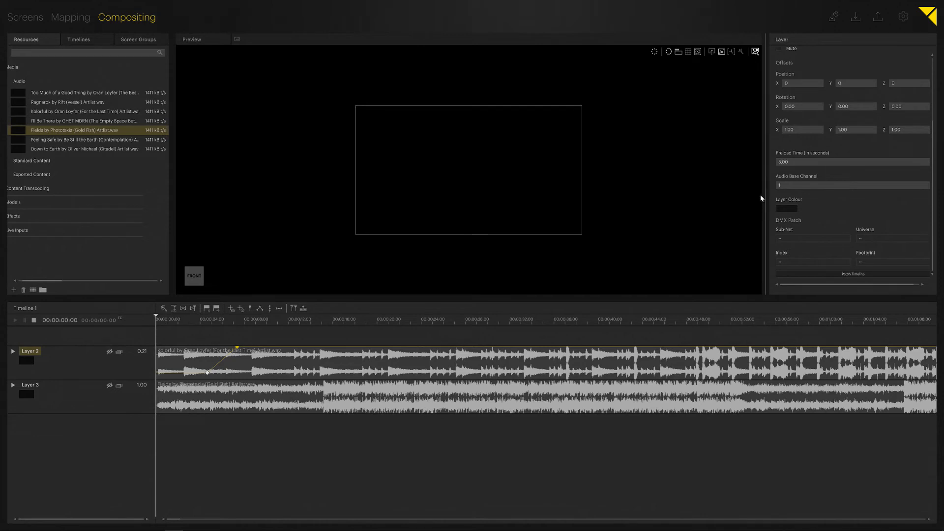
pyautogui.moveTo(460, 291)
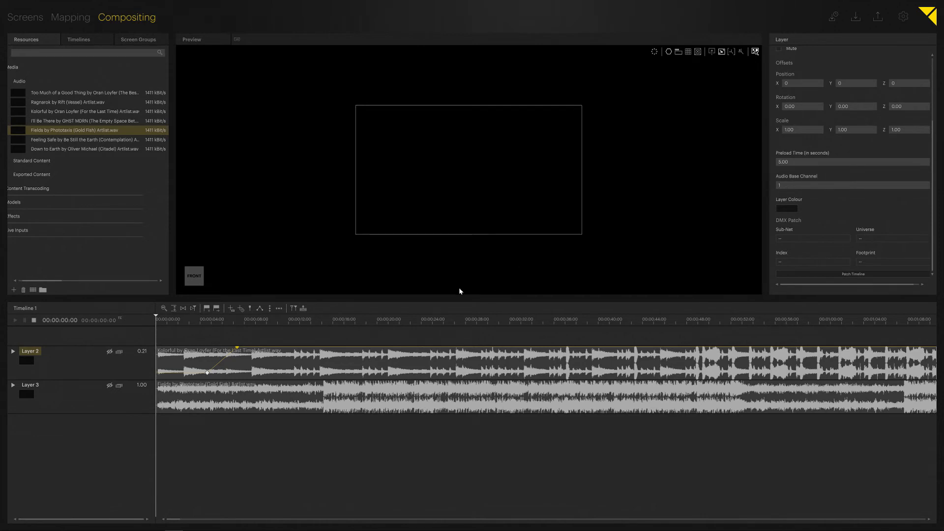
pyautogui.click(30, 384)
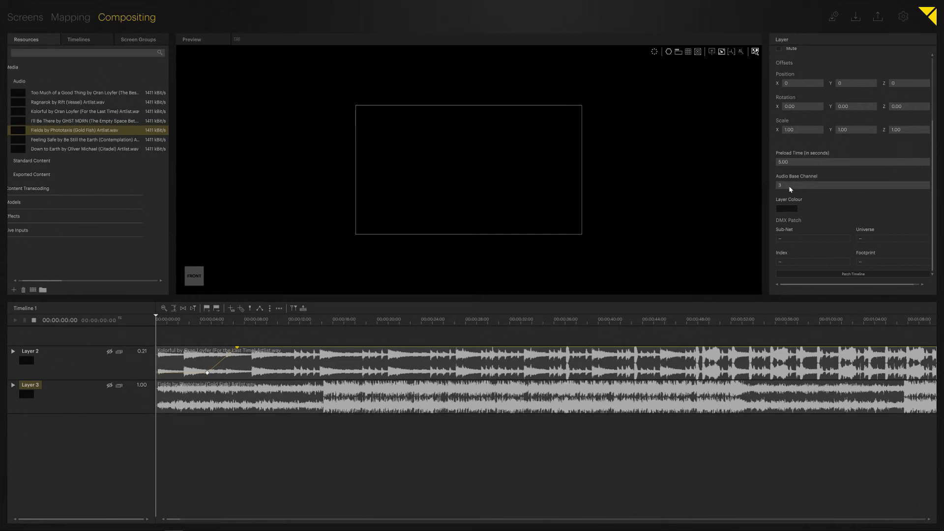
pyautogui.moveTo(782, 187)
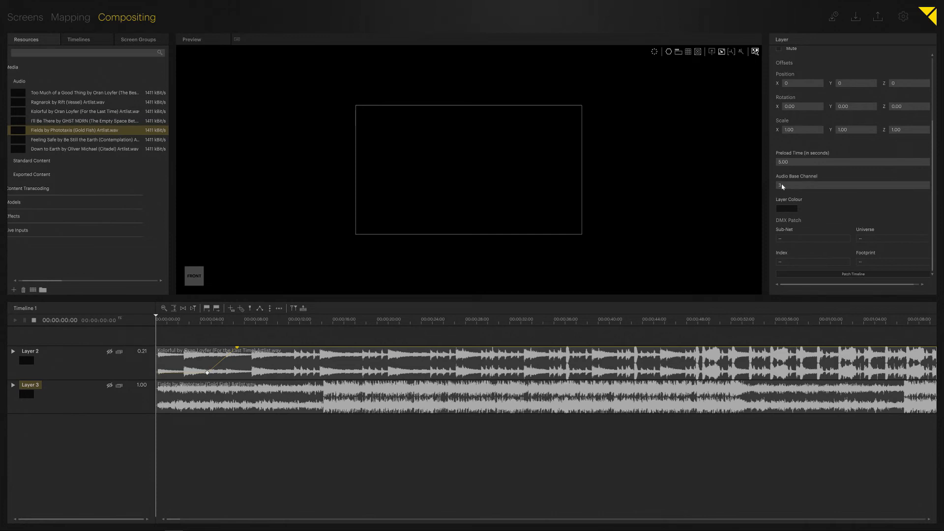
# Show the Audio settings with the ASIO driver and MOTU MicroBook ASIO device kept
pyautogui.click(902, 17)
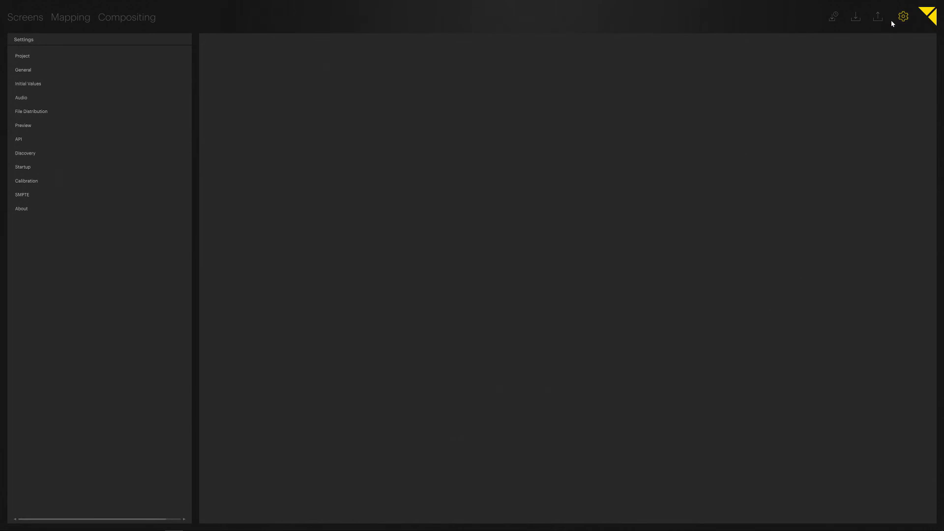
pyautogui.moveTo(26, 100)
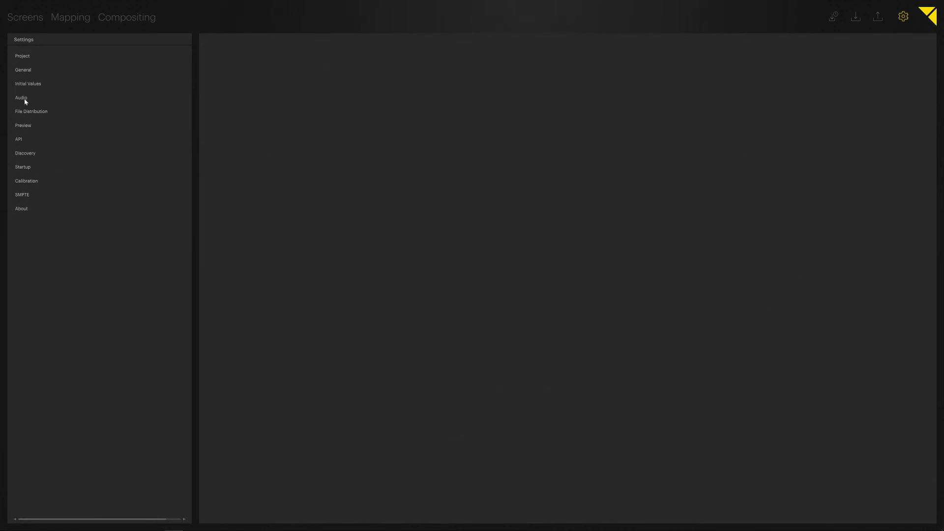
pyautogui.click(21, 98)
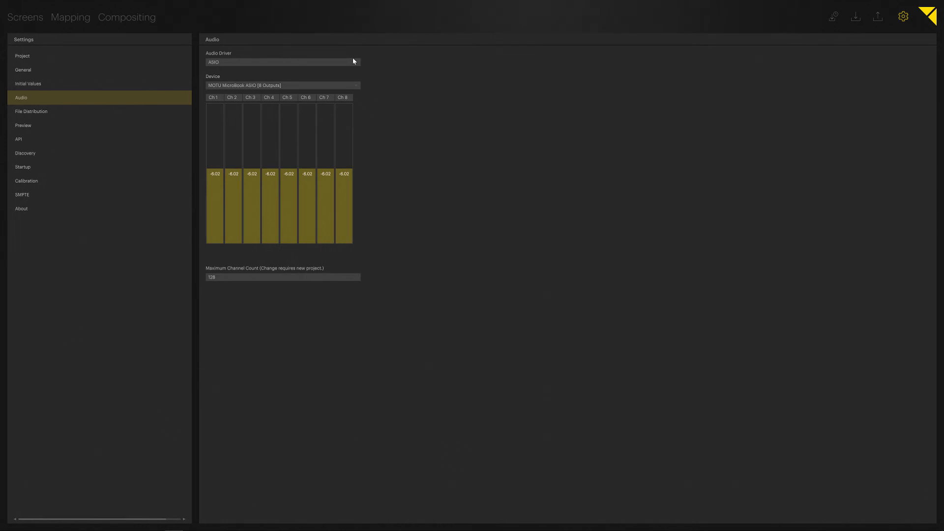
pyautogui.moveTo(356, 65)
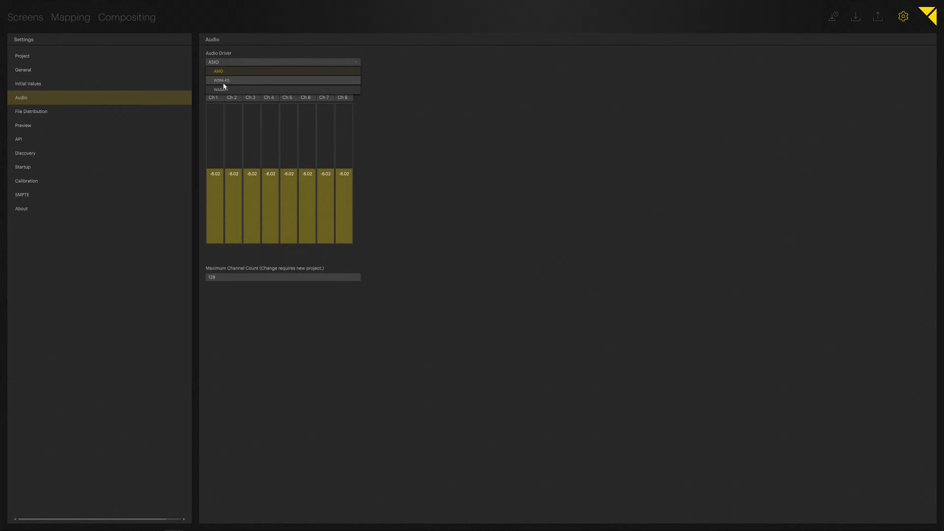
pyautogui.click(219, 71)
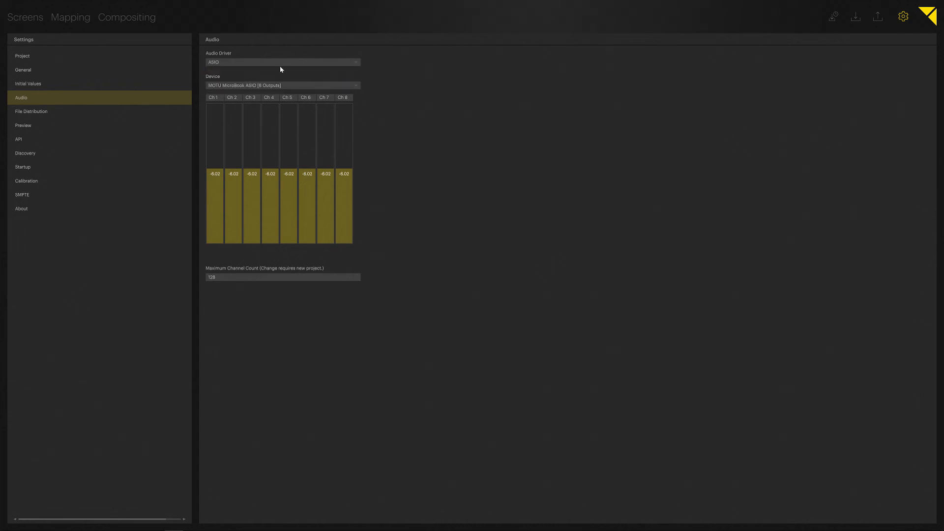
# Review the output devices offered under ASIO and then WASAPI
pyautogui.click(354, 84)
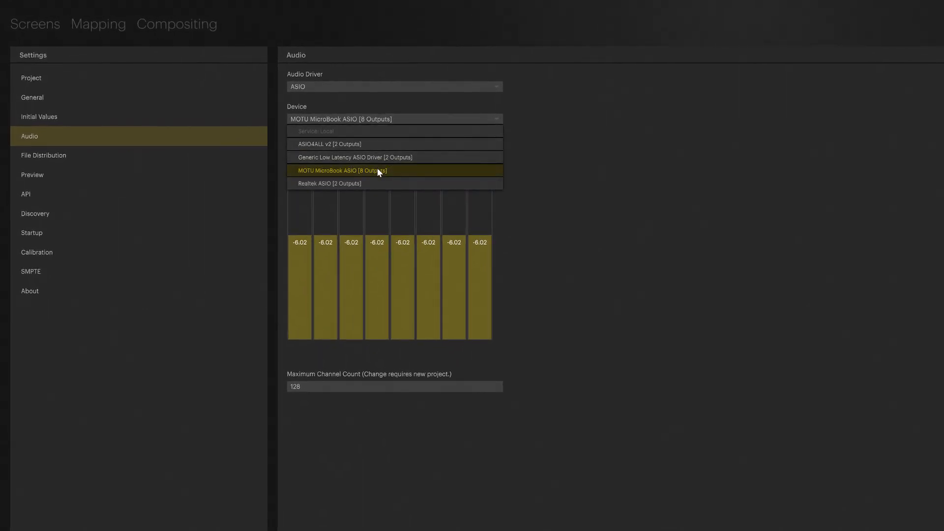
pyautogui.moveTo(348, 147)
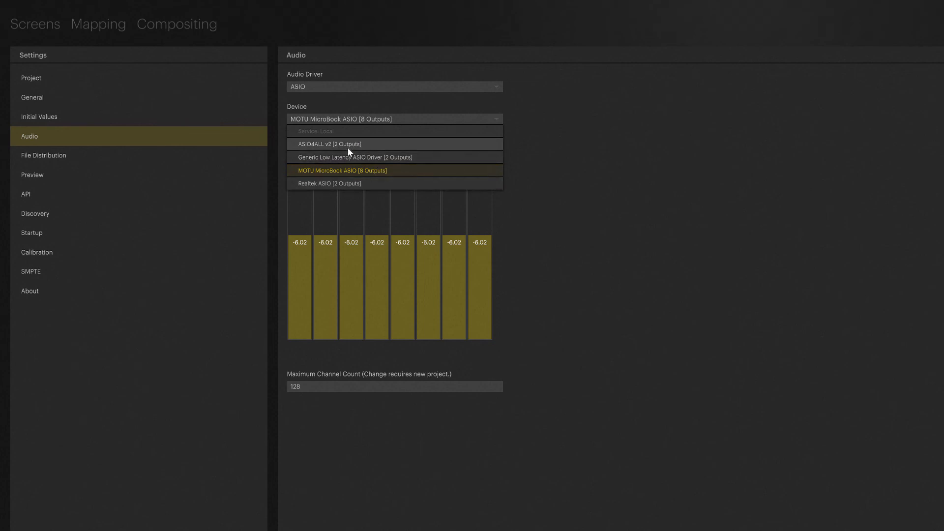
pyautogui.click(342, 170)
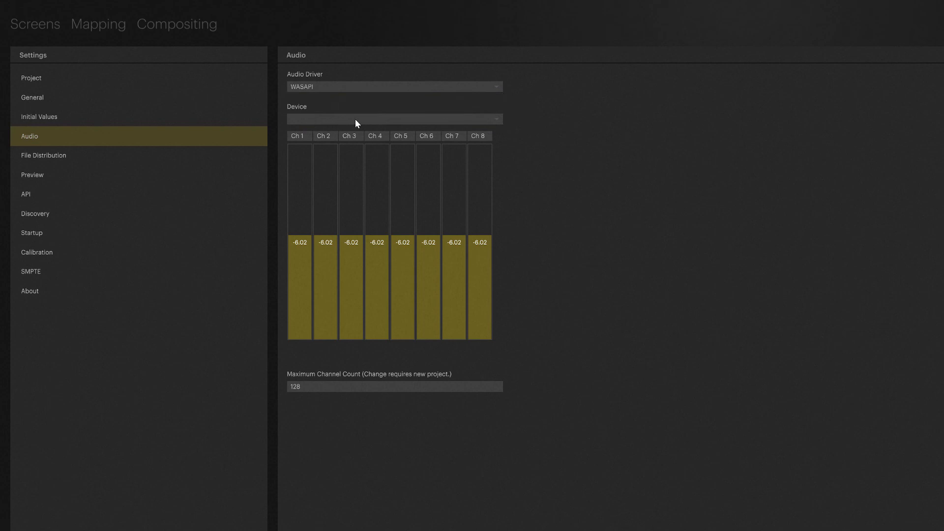
pyautogui.click(394, 118)
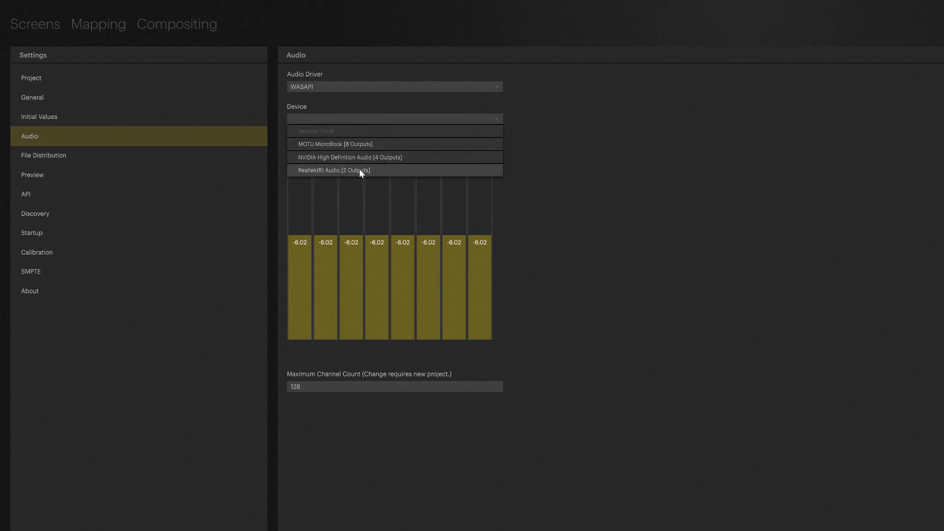
pyautogui.moveTo(365, 143)
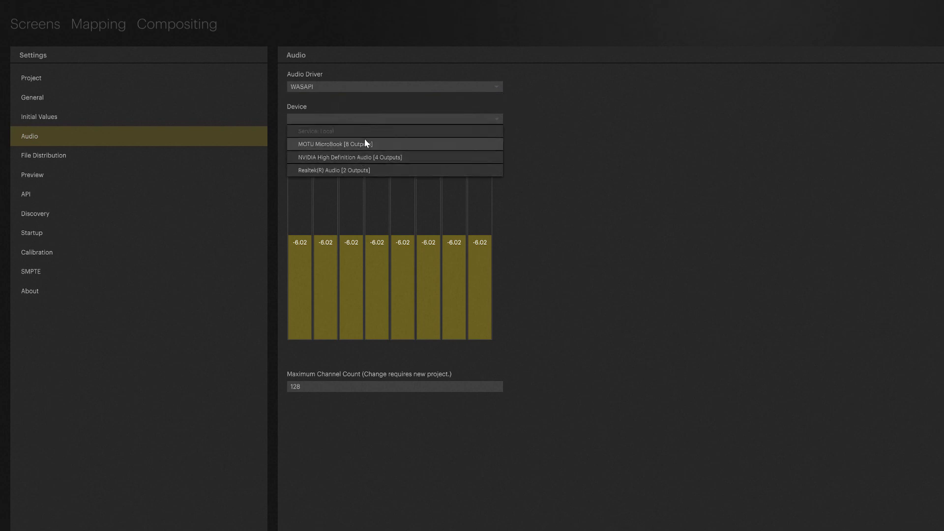
# Switch the audio driver to WDM-KS, leaving no output device chosen
pyautogui.click(394, 86)
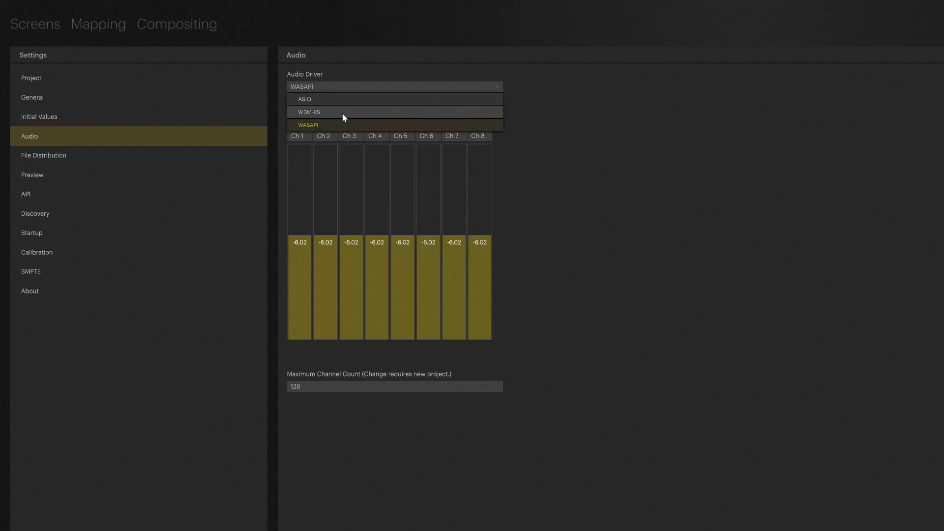
pyautogui.click(308, 112)
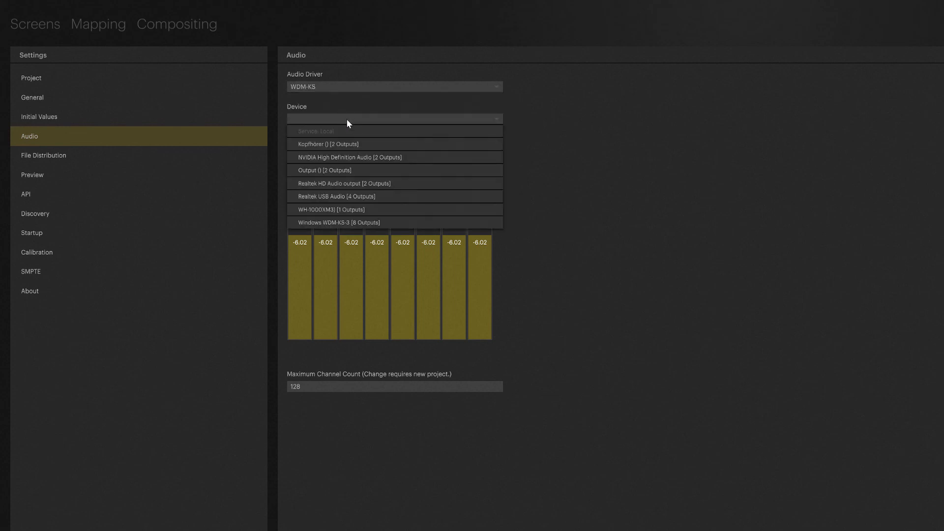
pyautogui.click(395, 118)
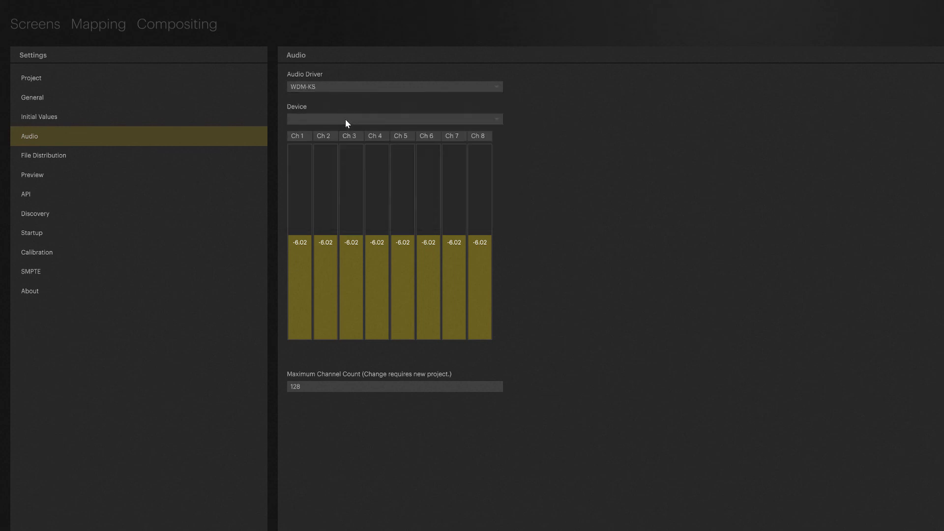